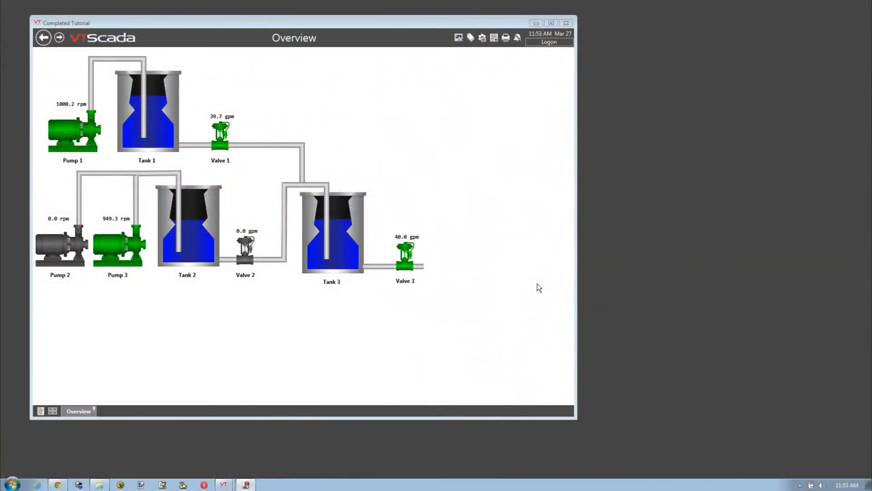
- Maximize the Completed Tutorial application so the Overview with pumps, tanks and valves fills the screen
{"action": "left_click", "coordinate": [551, 23]}
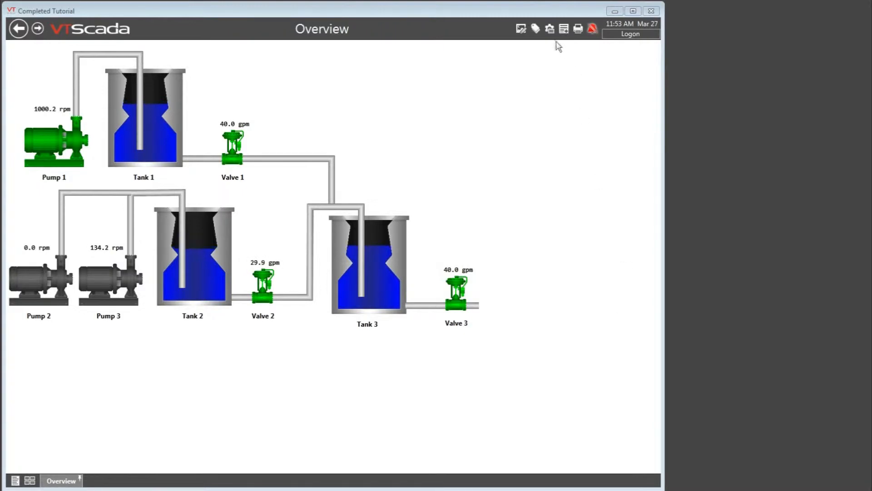
- Filter the Tag Browser to the Example area, listing its 10 tags
{"action": "left_click", "coordinate": [534, 28]}
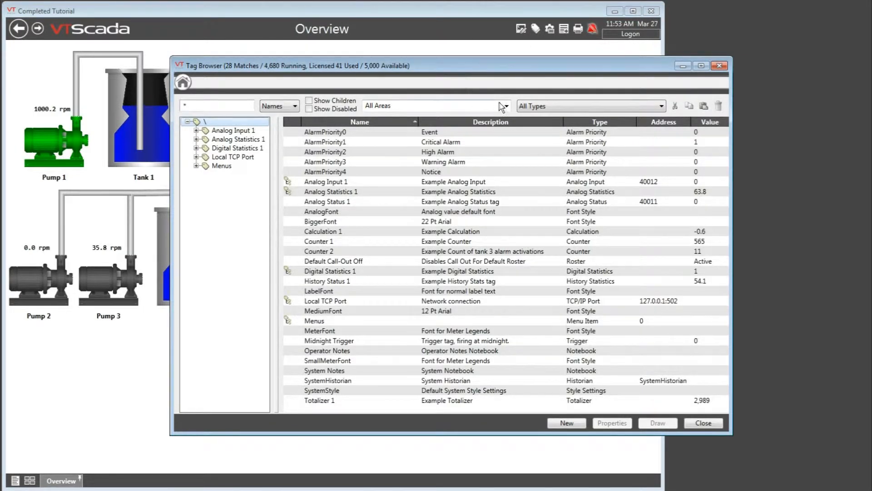
{"action": "left_click", "coordinate": [504, 105]}
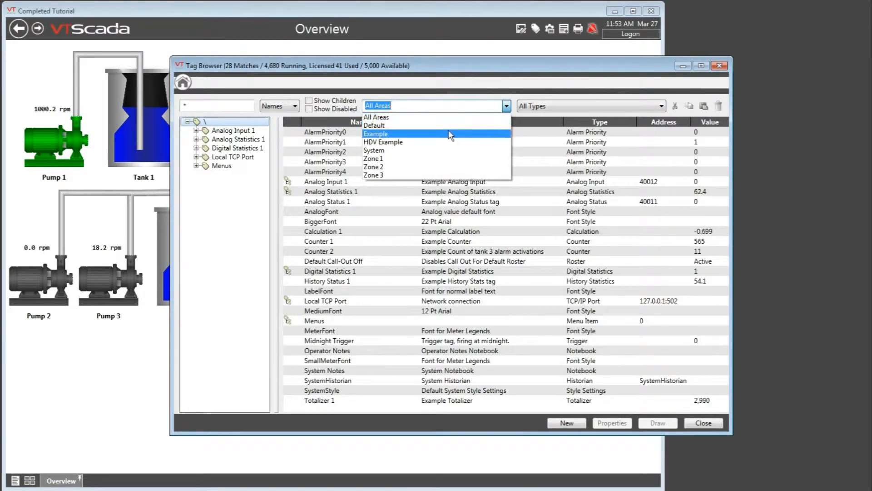
{"action": "left_click", "coordinate": [377, 133]}
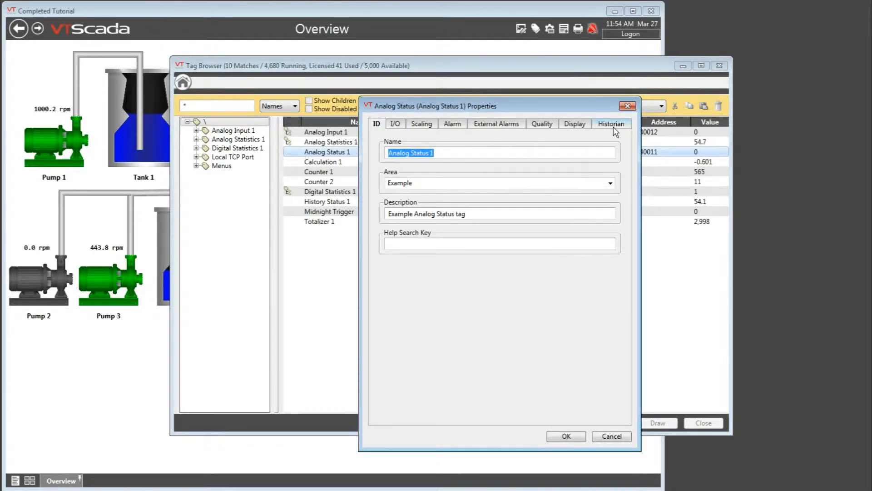
- Show Analog Status 1's Historian settings: System Historian, logging enabled by constant 1
{"action": "left_click", "coordinate": [610, 124]}
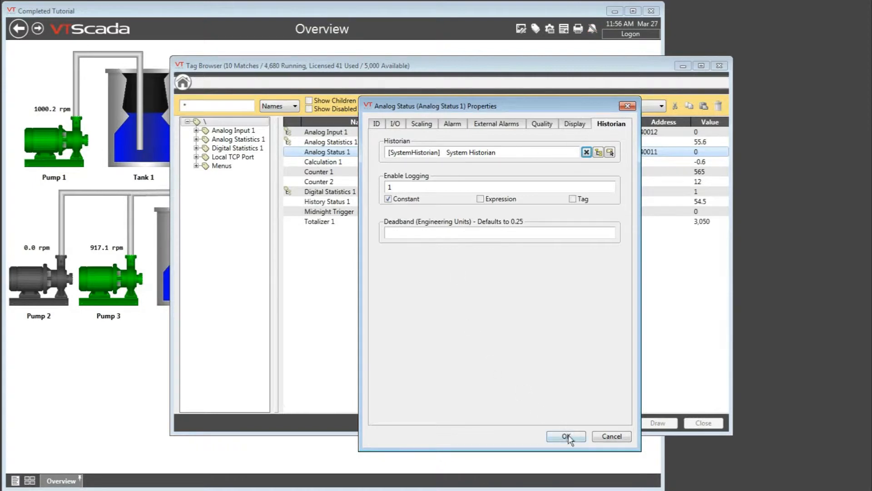
- Close the Analog Status 1 properties, returning to the Example tag tree
{"action": "left_click", "coordinate": [566, 436]}
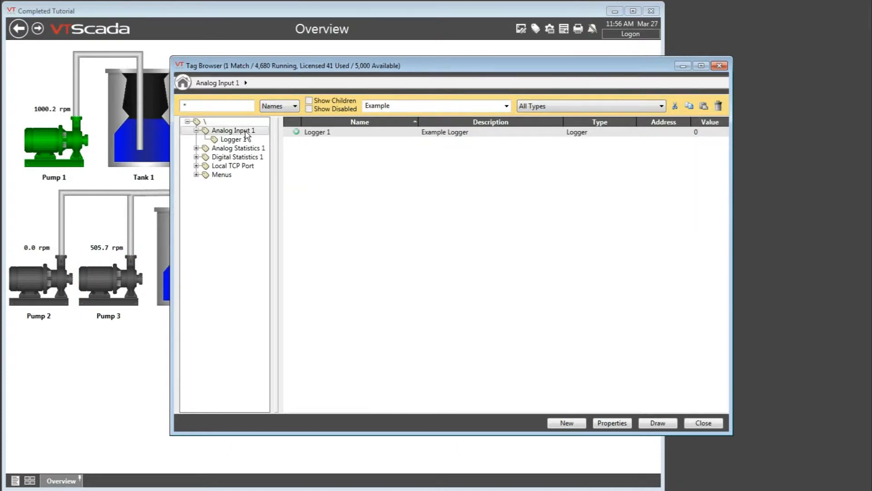
{"action": "mouse_move", "coordinate": [333, 137]}
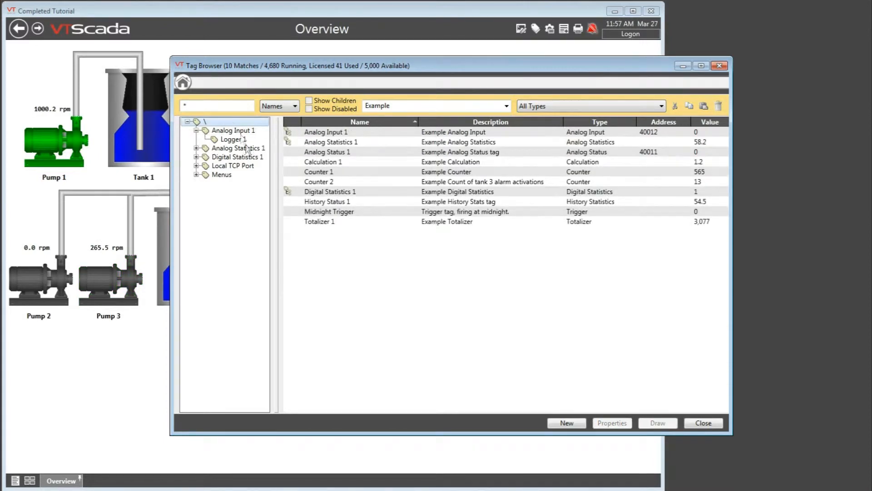
{"action": "mouse_move", "coordinate": [374, 227]}
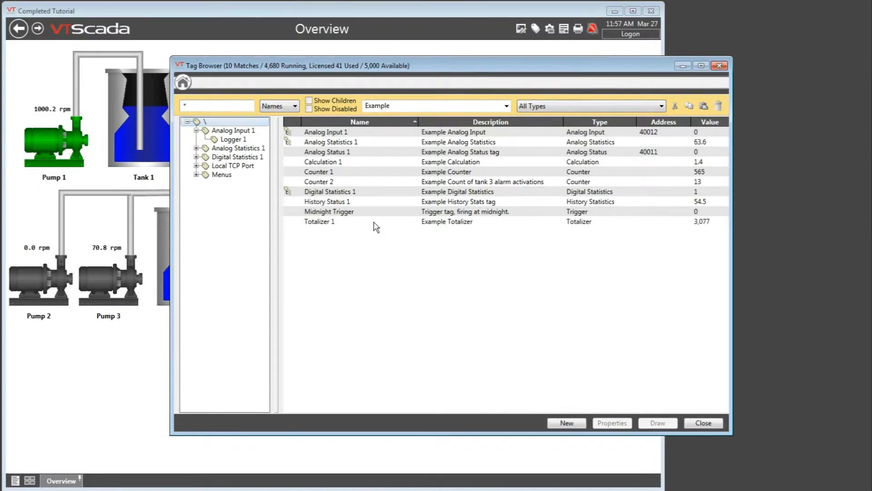
- Show Totalizer 1's settings: Valve Flow outlet rate per minute, 10 Minutes interval, drams, Midnight reset
{"action": "double_click", "coordinate": [319, 221]}
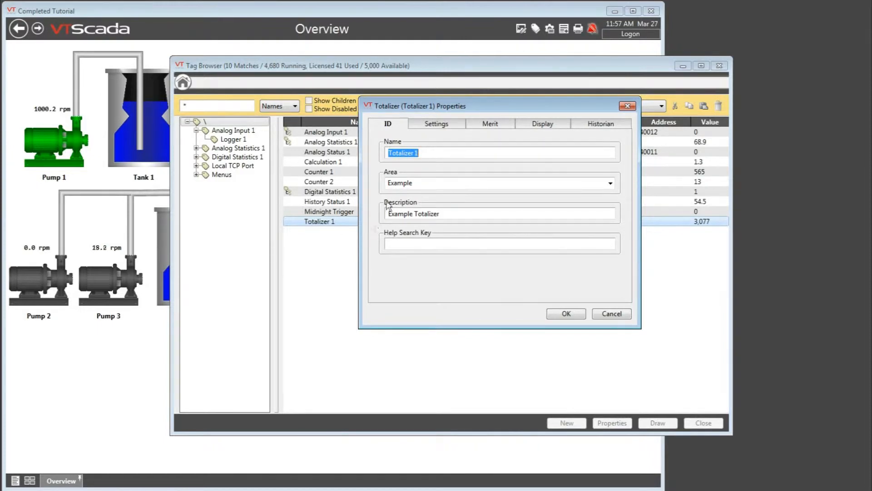
{"action": "left_click", "coordinate": [436, 124]}
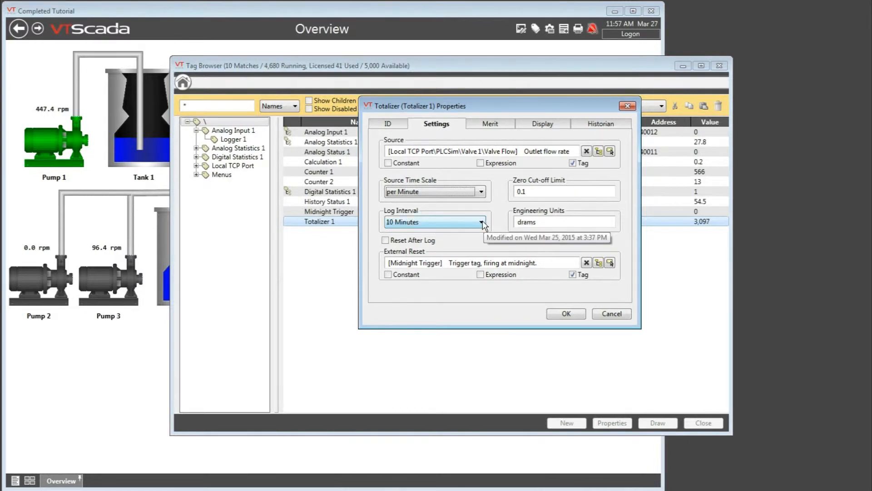
- Review the Log Interval choices, keep 10 Minutes, and close Totalizer 1's properties
{"action": "left_click", "coordinate": [482, 221]}
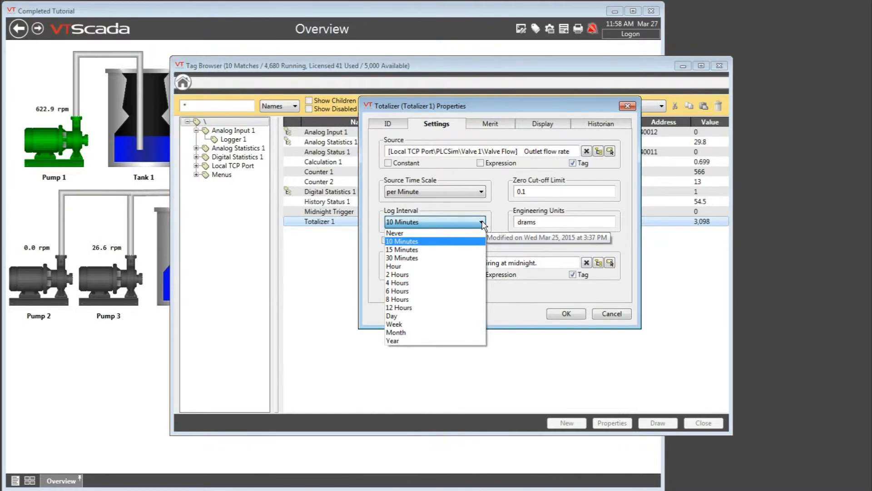
{"action": "mouse_move", "coordinate": [452, 249]}
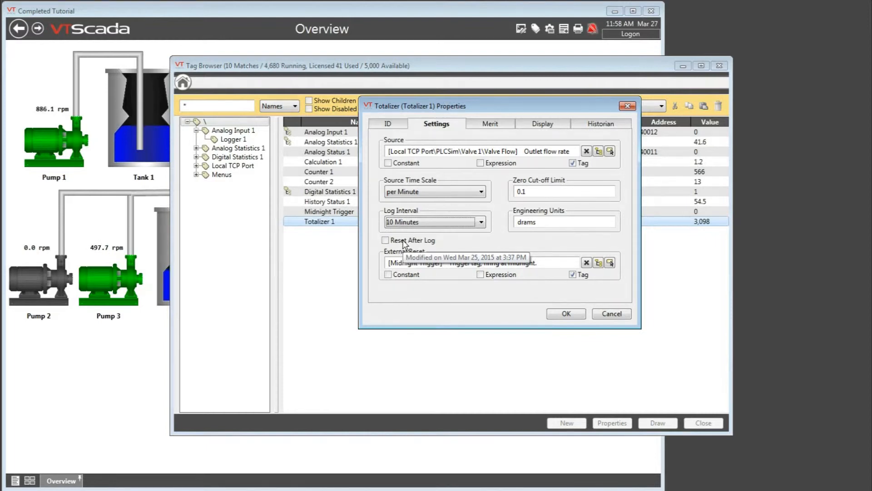
{"action": "mouse_move", "coordinate": [415, 239]}
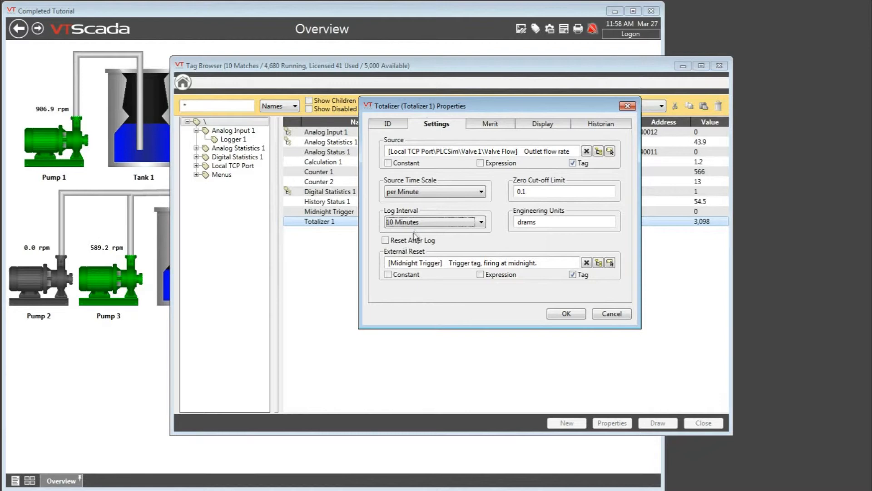
{"action": "mouse_move", "coordinate": [417, 231]}
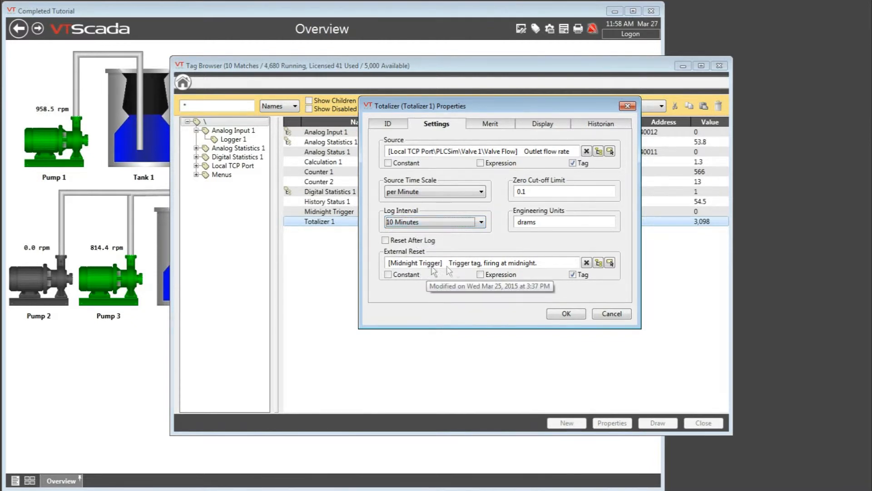
{"action": "mouse_move", "coordinate": [466, 273]}
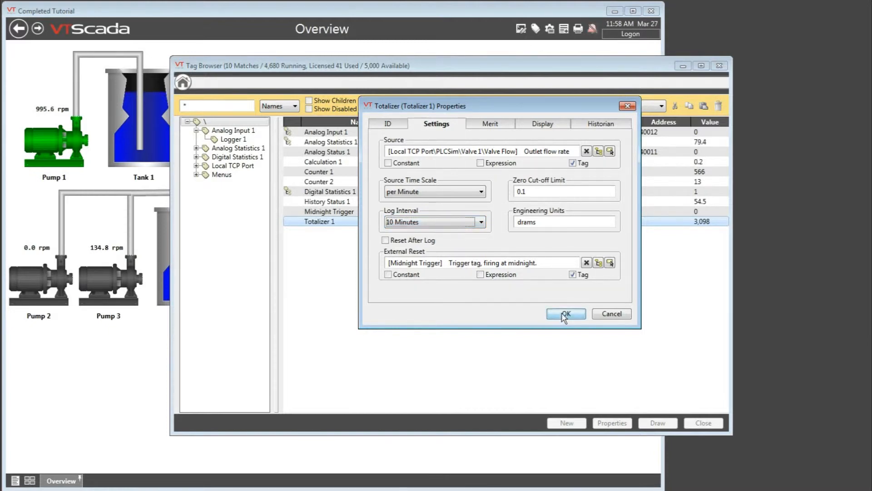
{"action": "left_click", "coordinate": [565, 313]}
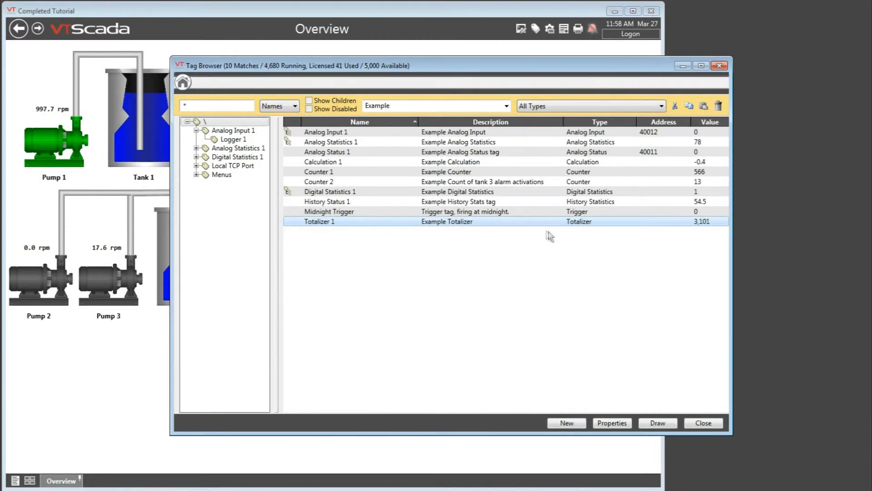
{"action": "mouse_move", "coordinate": [517, 177]}
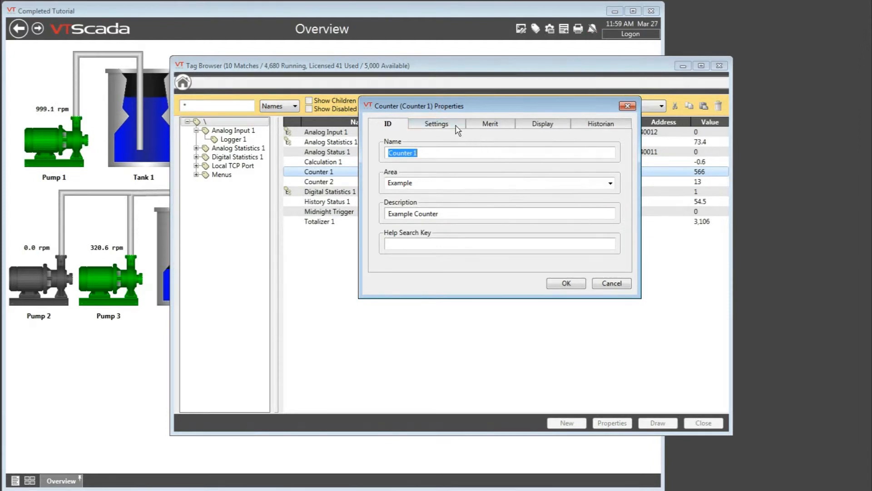
- Show Counter 1's settings: Pump 1 running-state source, hourly logging, 'starts' units, midnight reset
{"action": "left_click", "coordinate": [436, 124]}
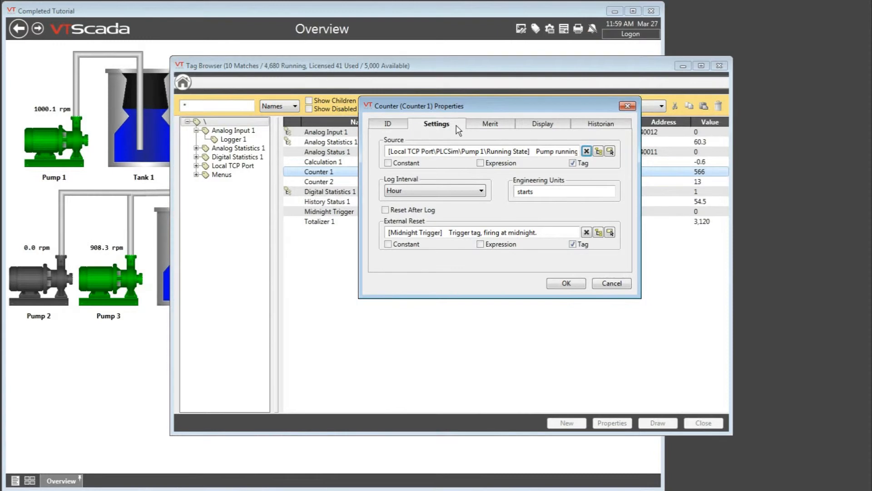
{"action": "mouse_move", "coordinate": [432, 180]}
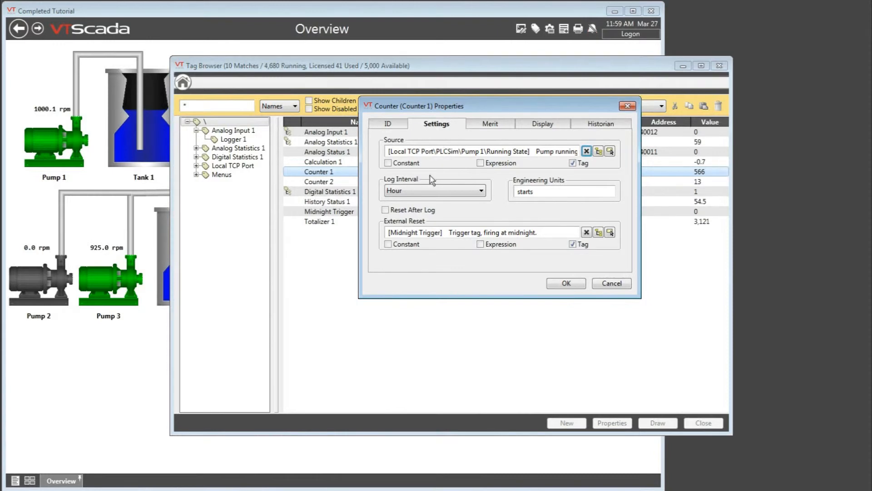
{"action": "mouse_move", "coordinate": [434, 184]}
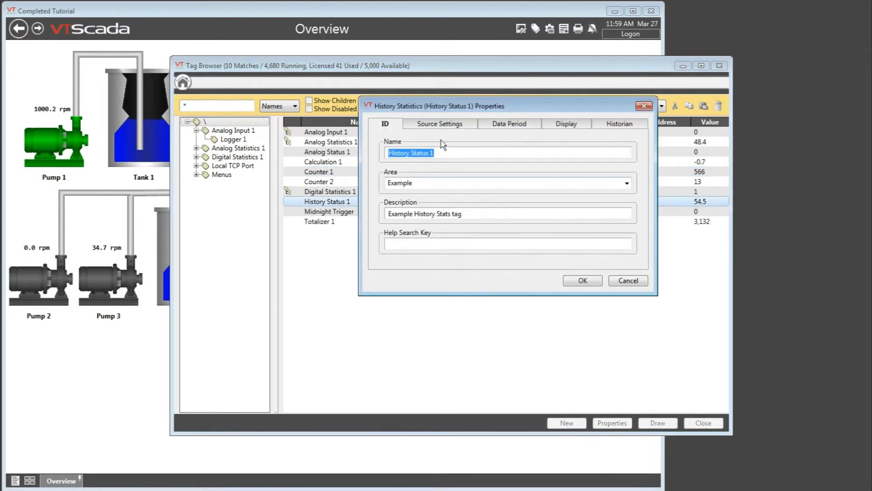
- Review History Status 1's Tank 1 averaged source and its 1-hour data period updating every 5 minutes
{"action": "left_click", "coordinate": [439, 123]}
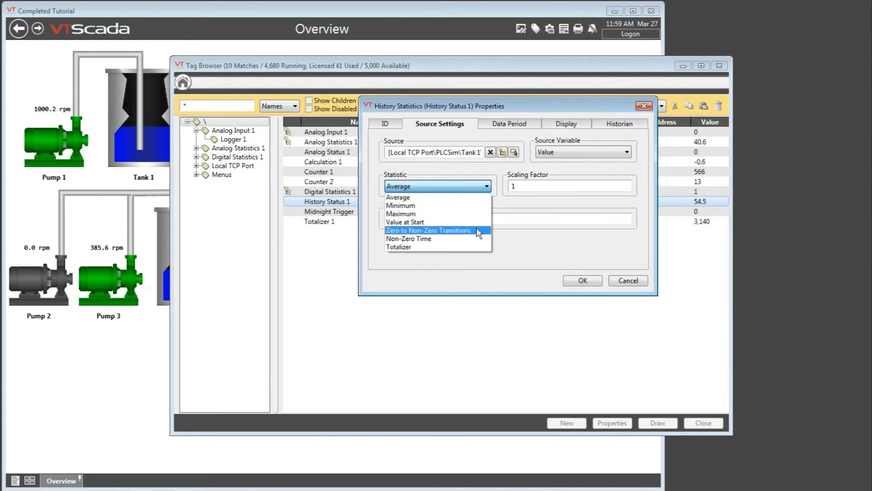
{"action": "mouse_move", "coordinate": [475, 238]}
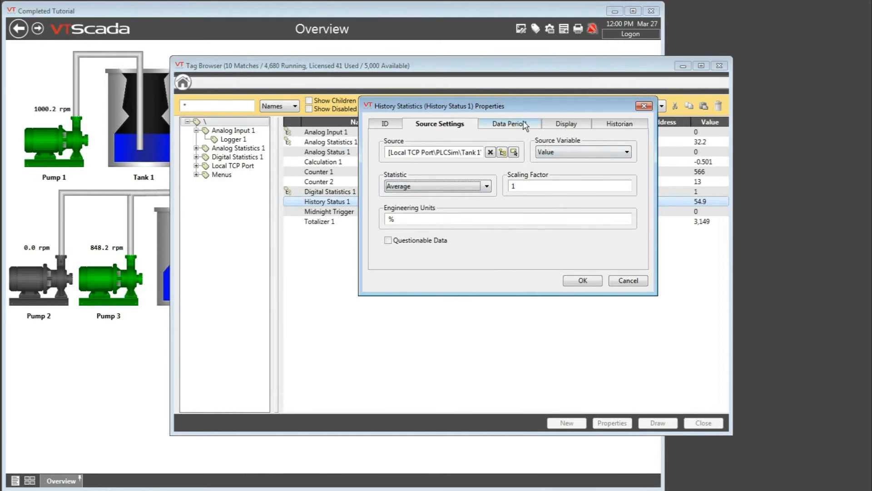
{"action": "left_click", "coordinate": [508, 123]}
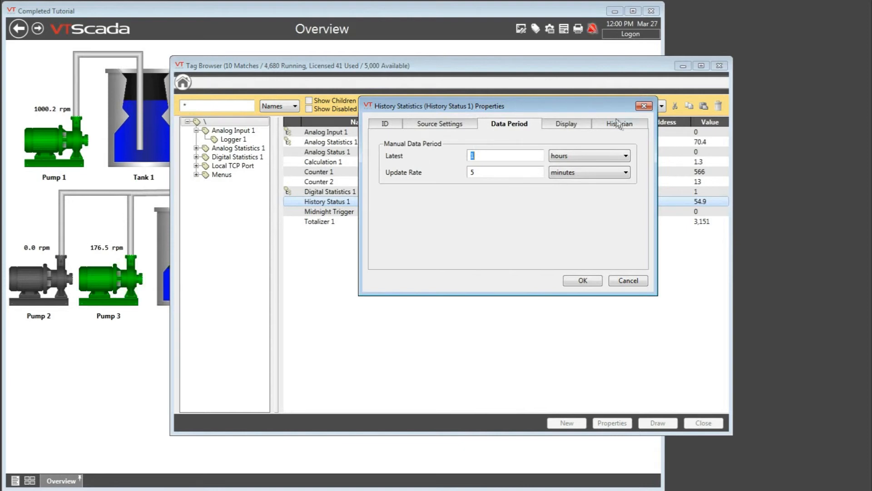
- Check History Status 1's assigned historian and close its properties
{"action": "left_click", "coordinate": [619, 124]}
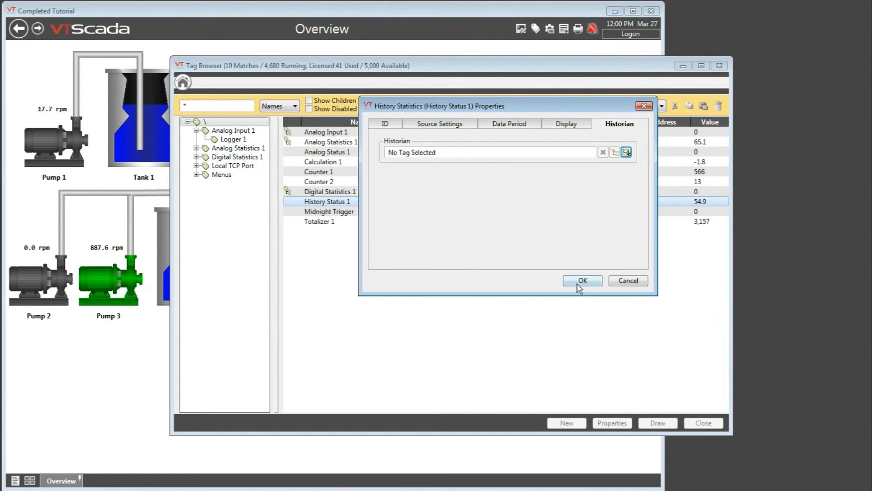
{"action": "left_click", "coordinate": [581, 281]}
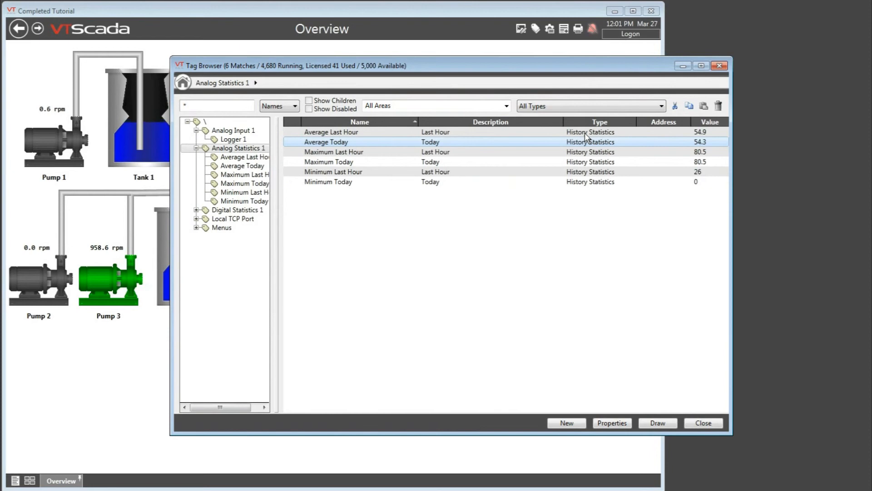
{"action": "mouse_move", "coordinate": [451, 143]}
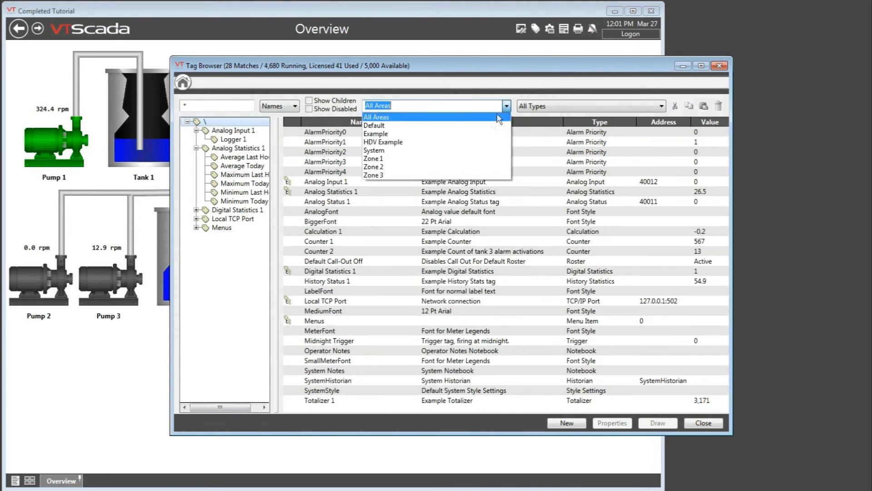
- Filter to Example and show Calculation 1's full expression: Tank 1 level rate of change per minute
{"action": "left_click", "coordinate": [376, 133]}
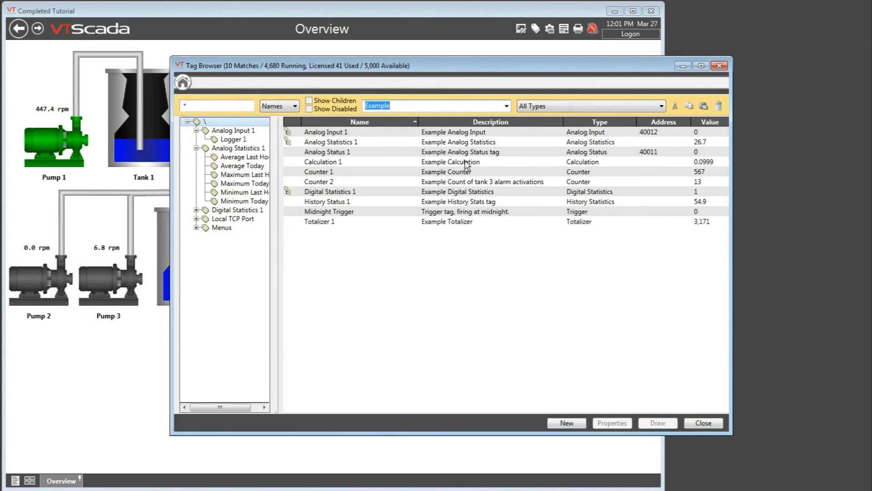
{"action": "left_click", "coordinate": [612, 423]}
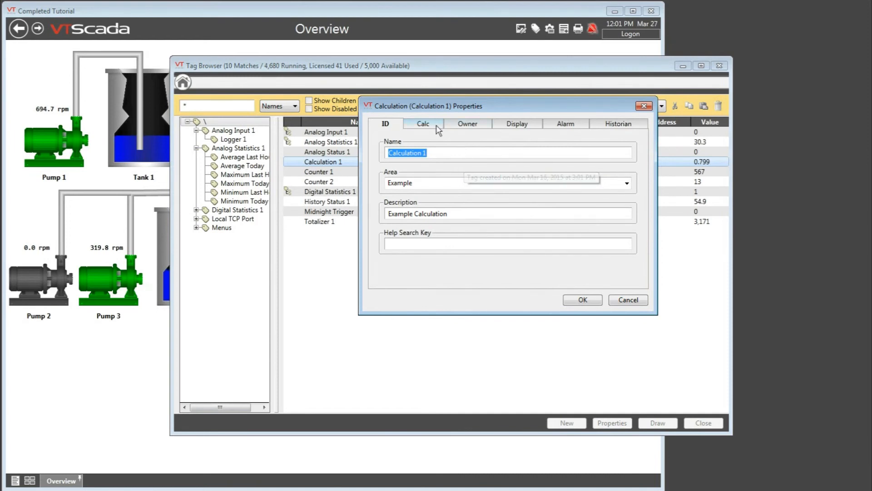
{"action": "left_click", "coordinate": [423, 124]}
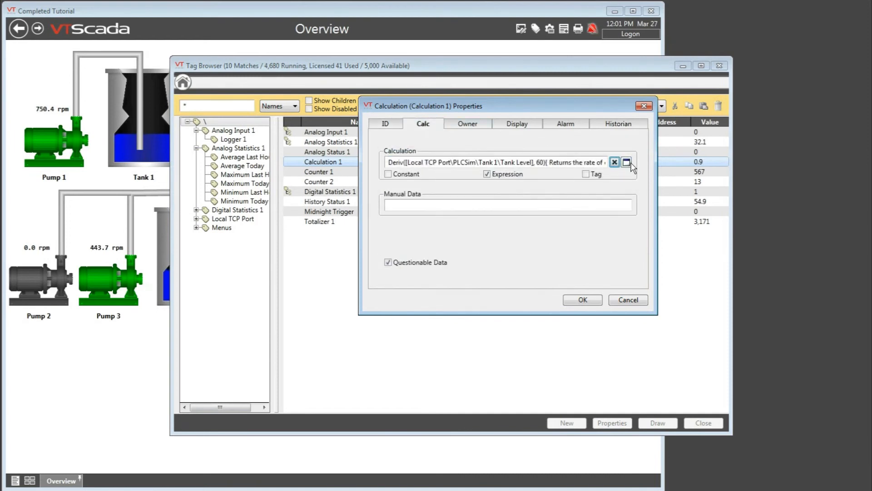
{"action": "mouse_move", "coordinate": [633, 162]}
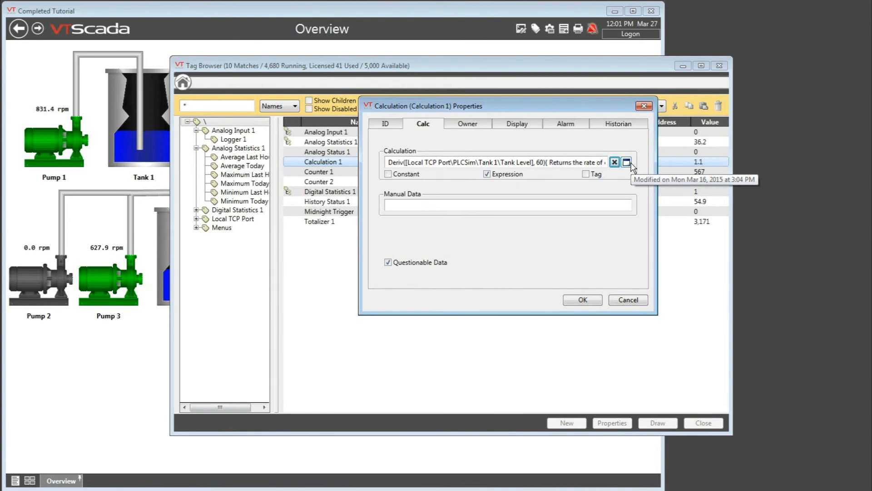
{"action": "left_click", "coordinate": [631, 162]}
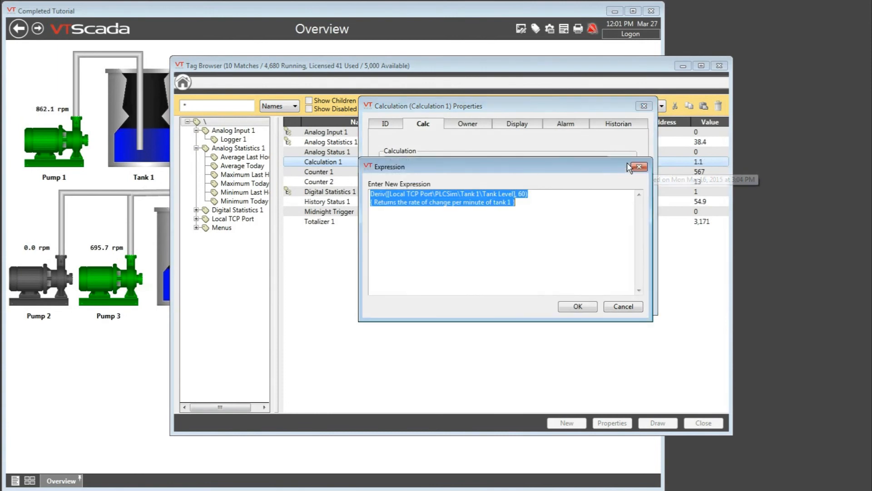